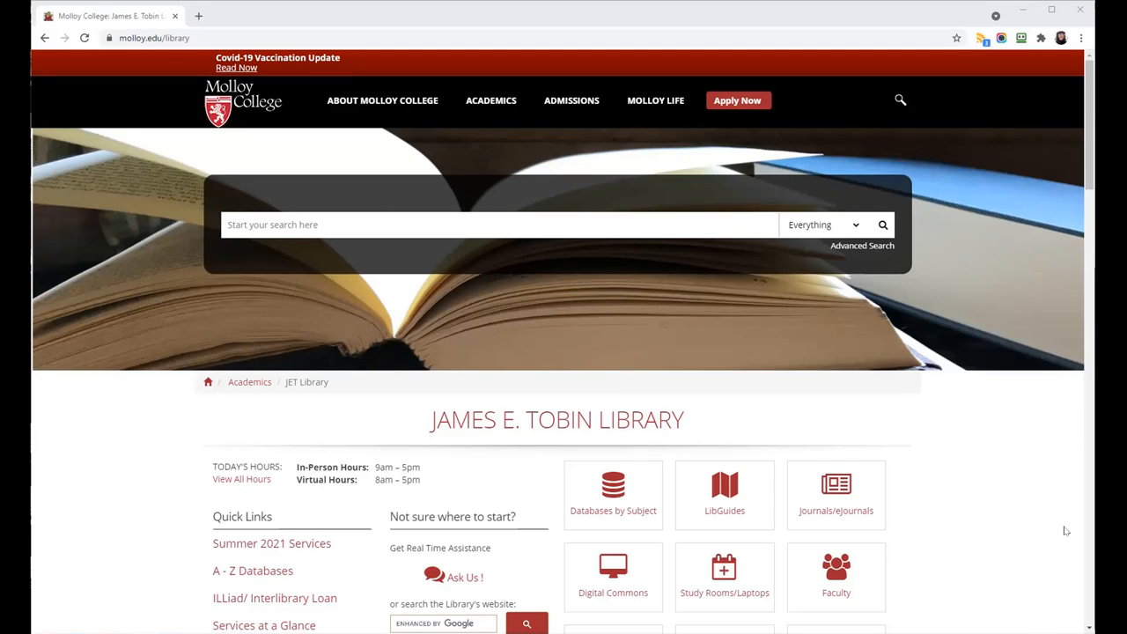
mouse_move(836, 495)
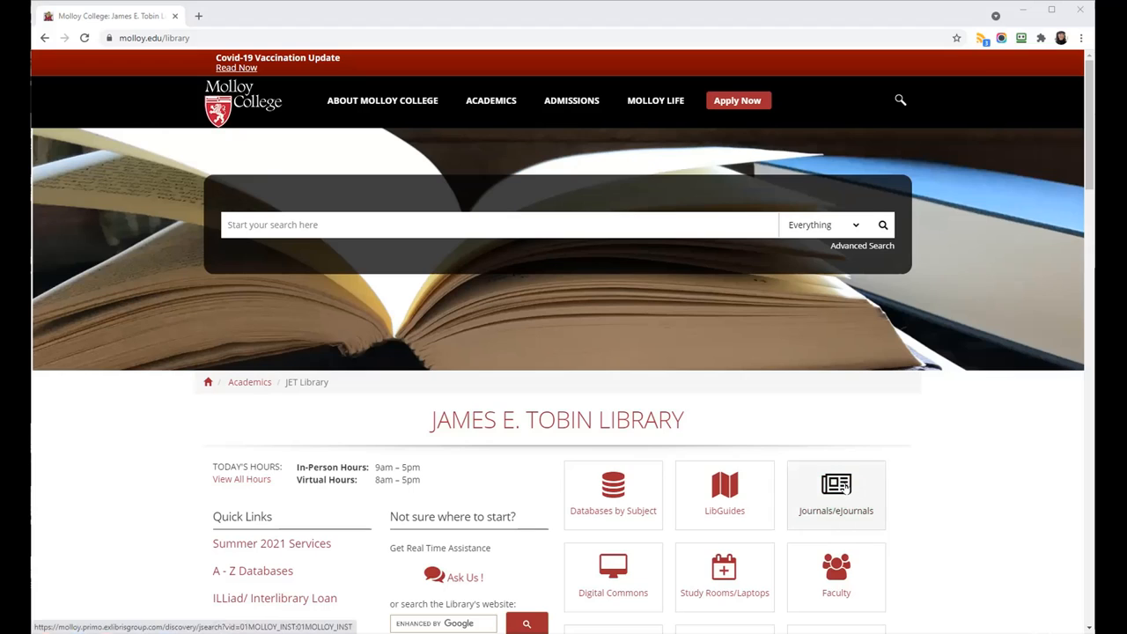
Step: Open JETfind's Journal Finder from the library homepage's Journals/eJournals tile
click(835, 495)
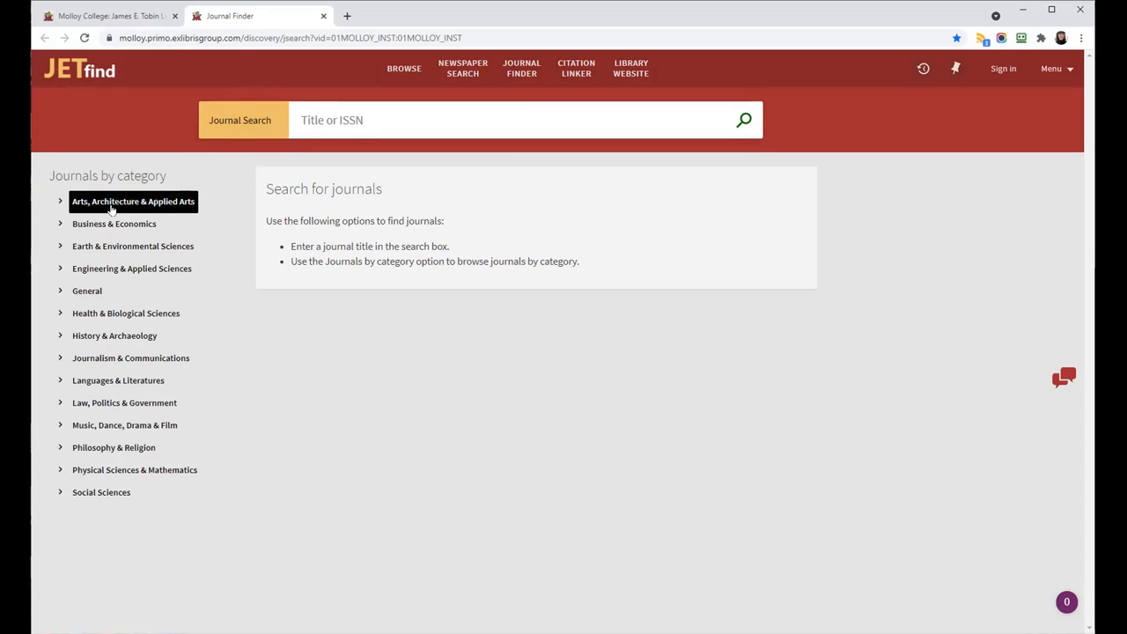
mouse_move(110, 207)
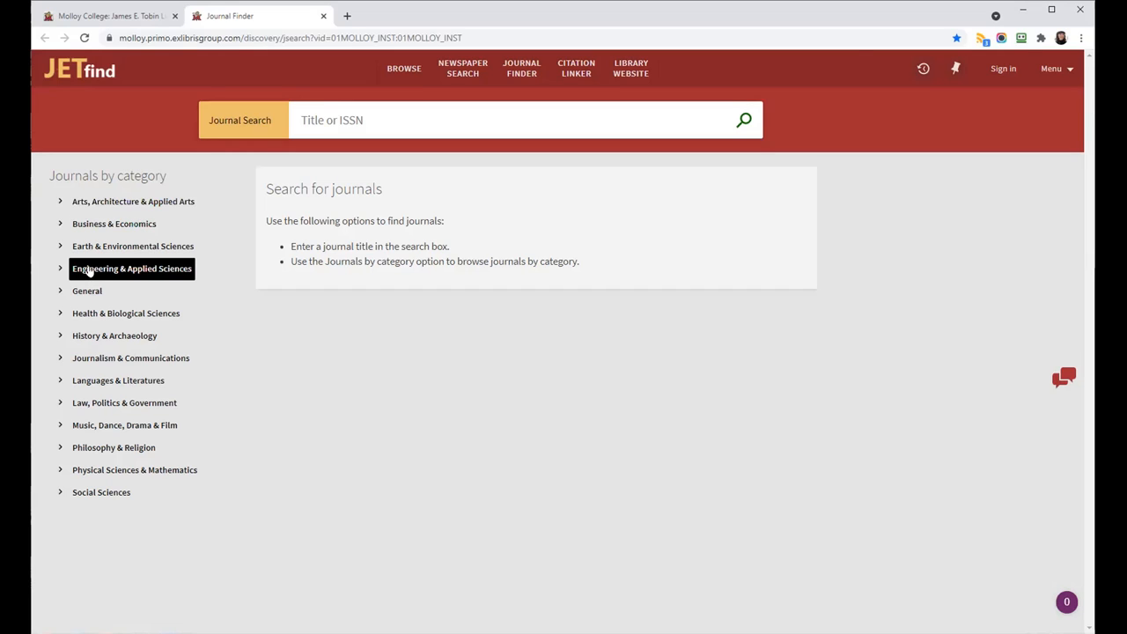
Step: Browse Engineering & Applied Sciences > Computer Science to list its 286 journals
click(131, 269)
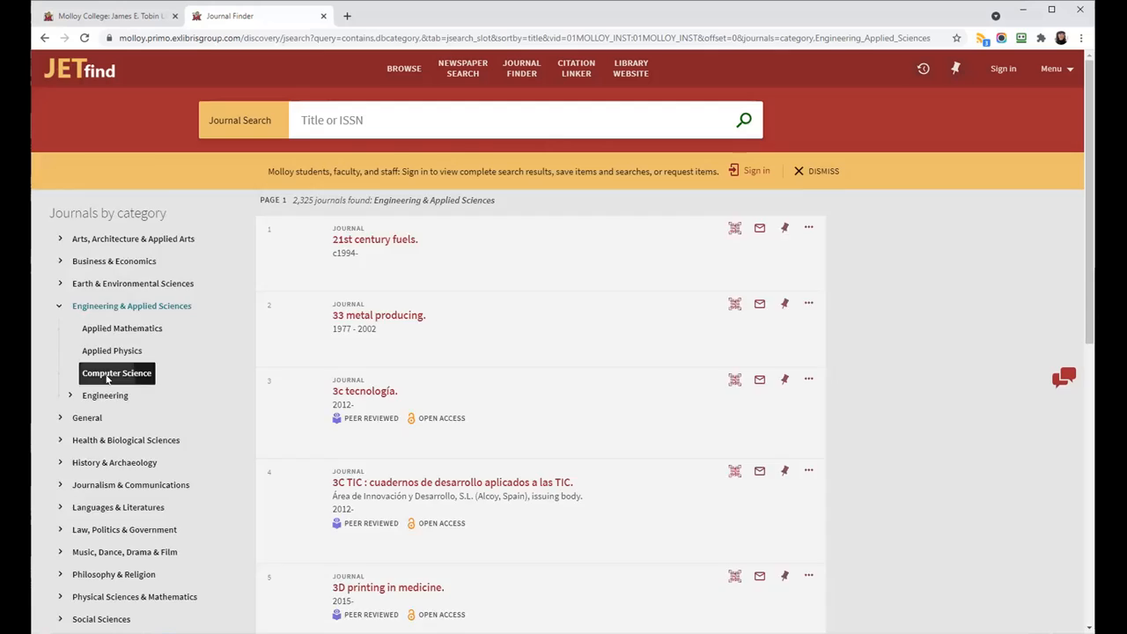
click(116, 372)
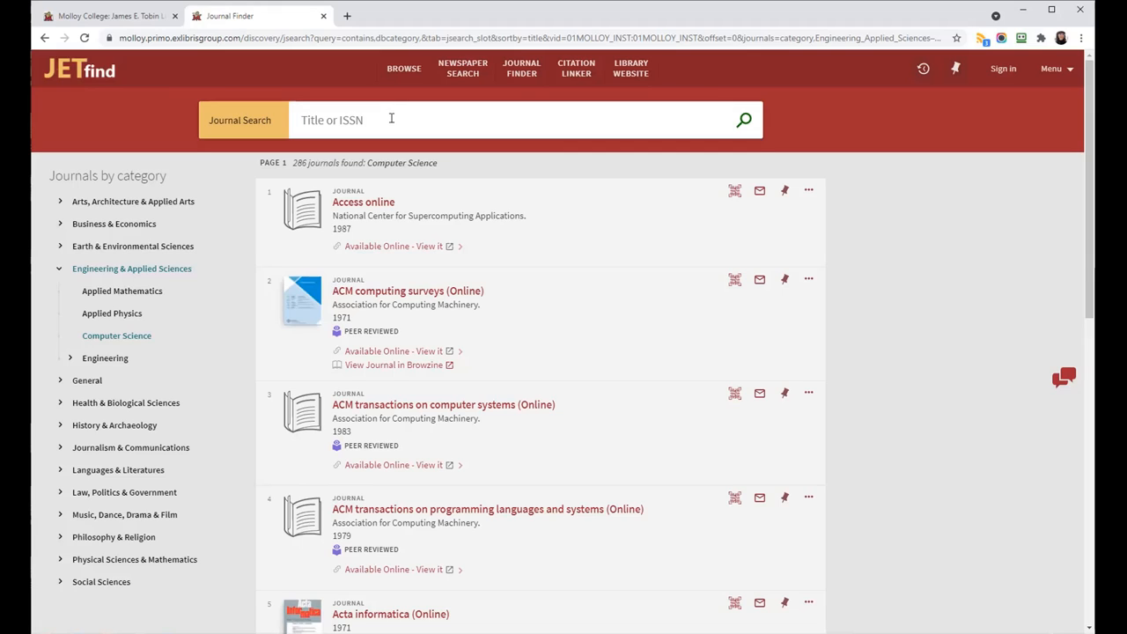
Step: Search journal titles for 'death studies' and pick the Death studies suggestion
text(death)
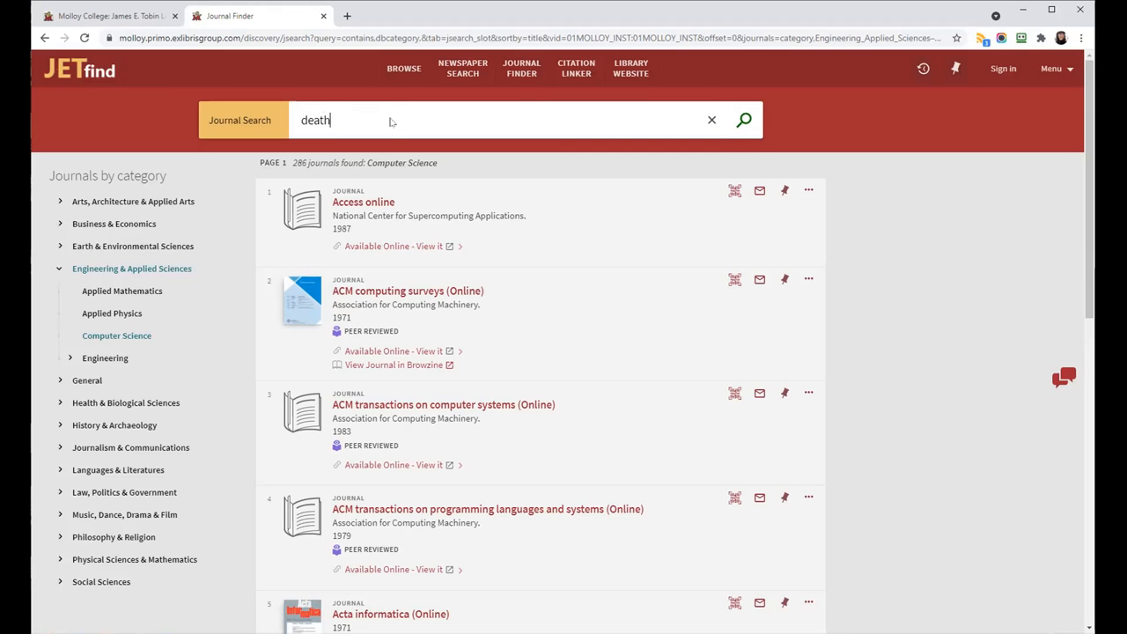
text(stui)
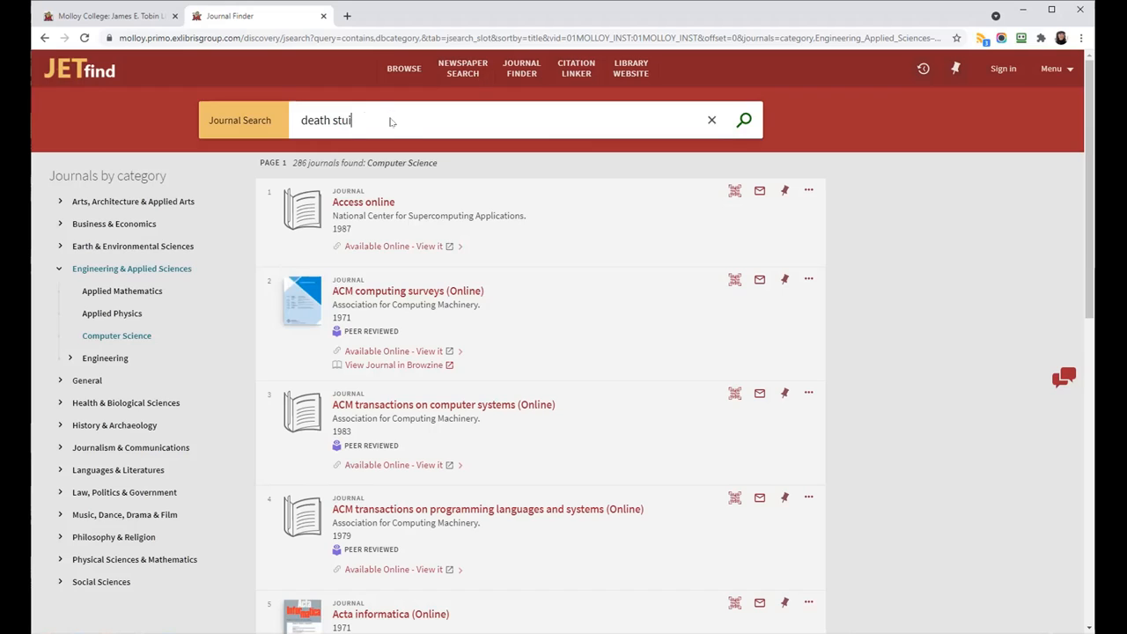
text(dies)
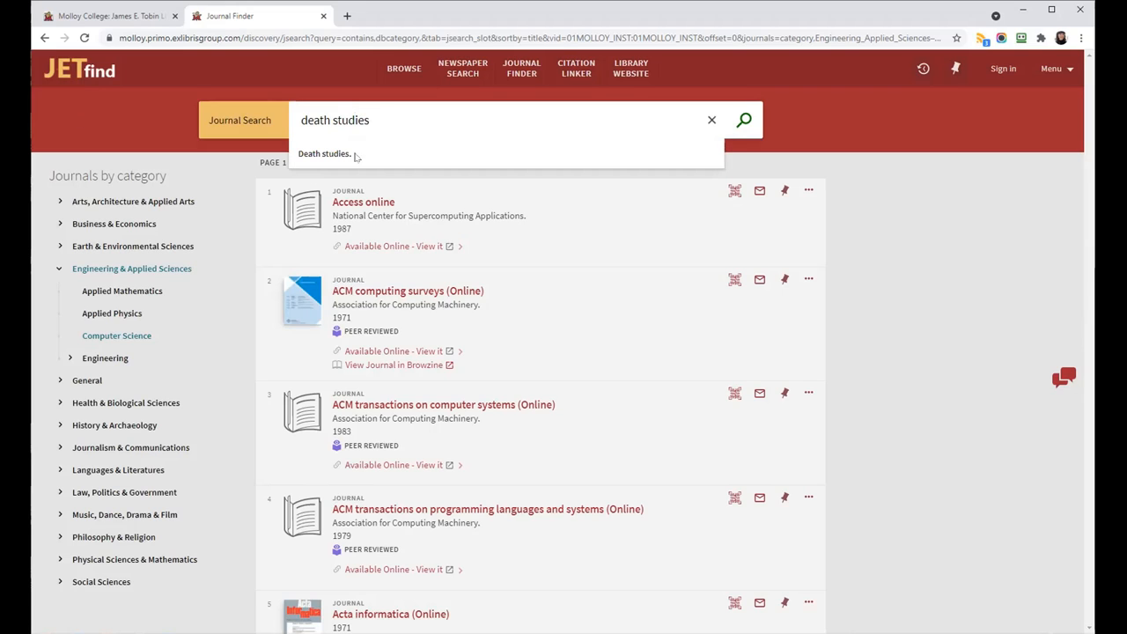
click(324, 153)
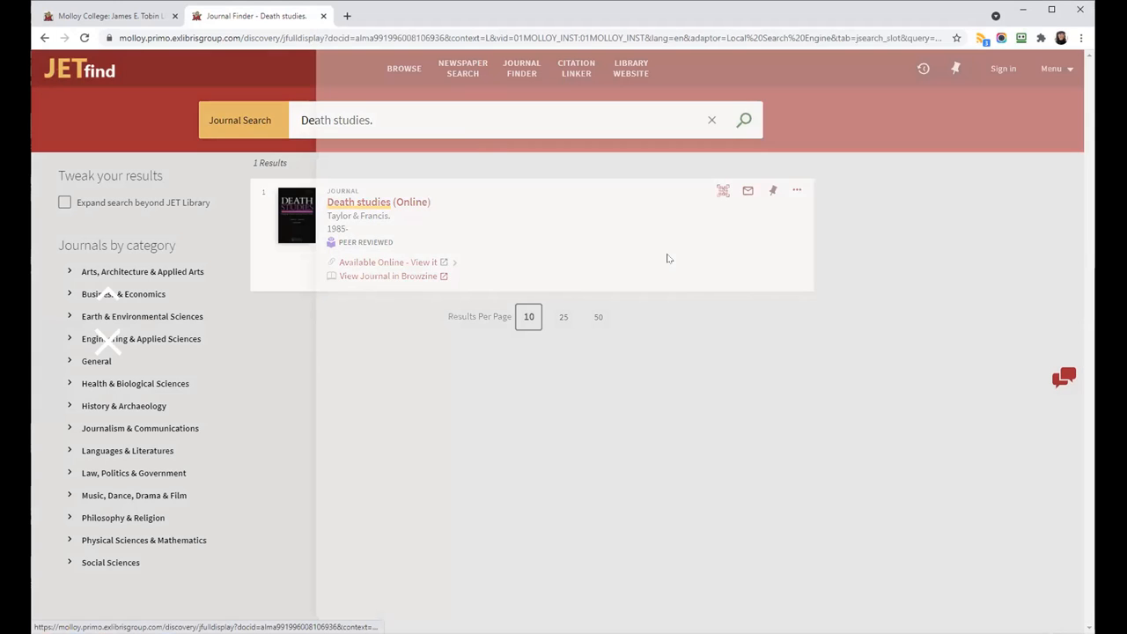
Step: Open the Death studies (Online) record and read EBSCOhost, ProQuest and Taylor & Francis coverage
click(378, 202)
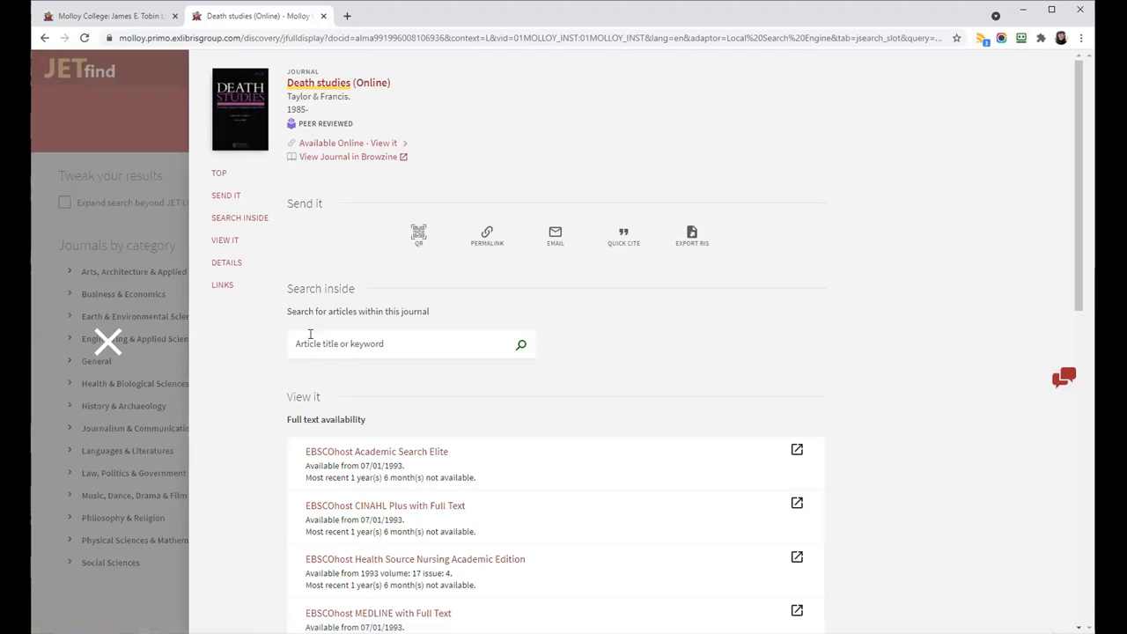
mouse_move(348, 155)
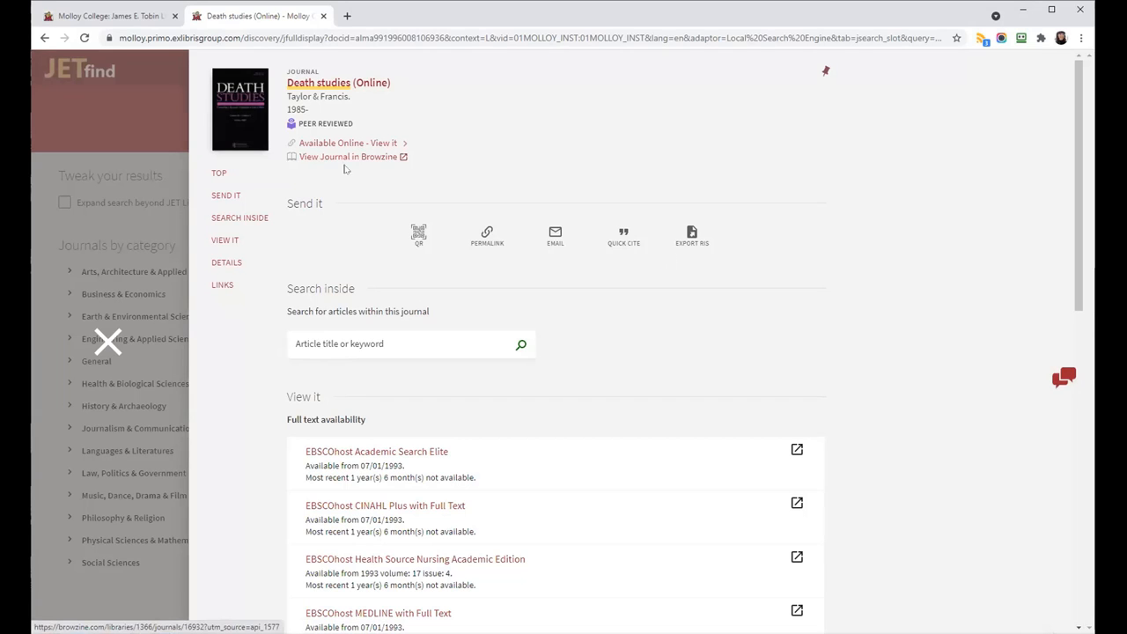
scroll(down, 3)
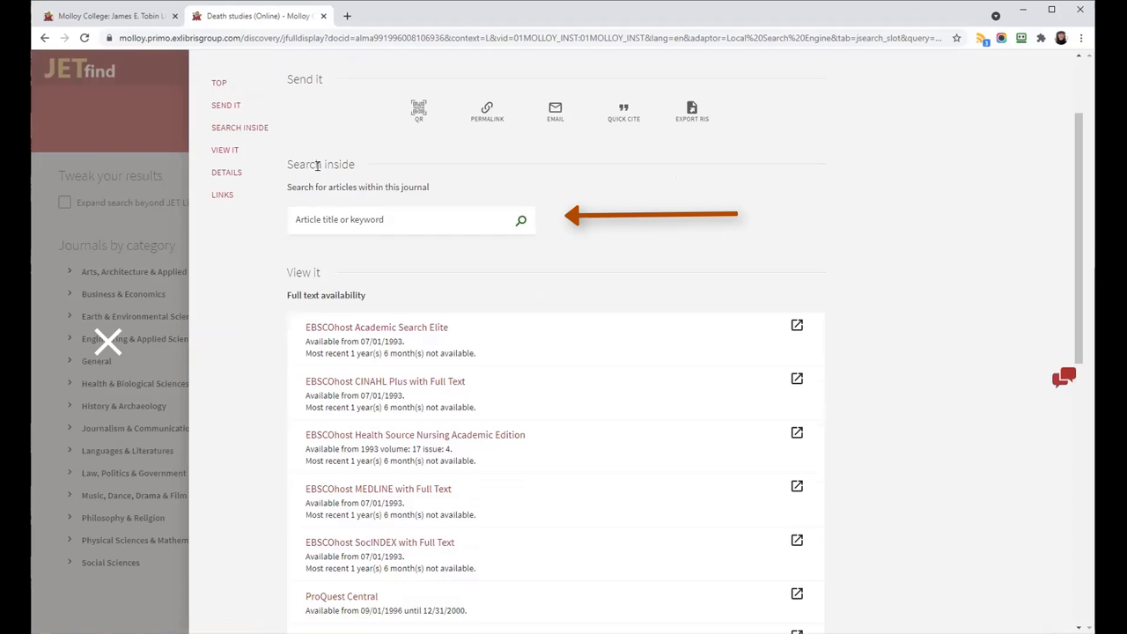
click(393, 220)
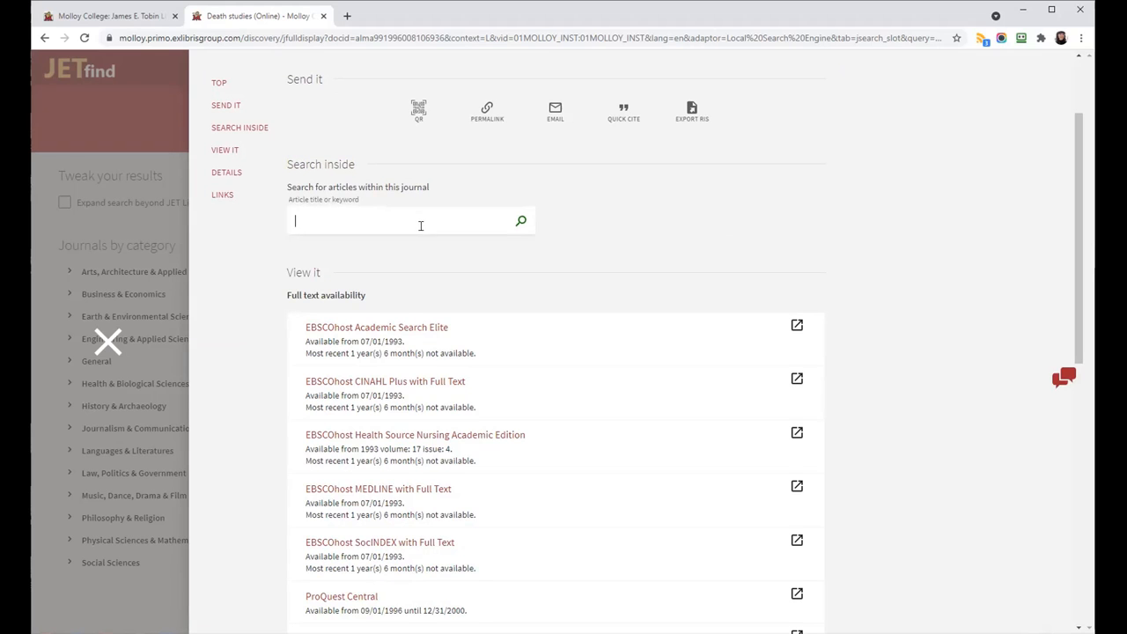
scroll(down, 3)
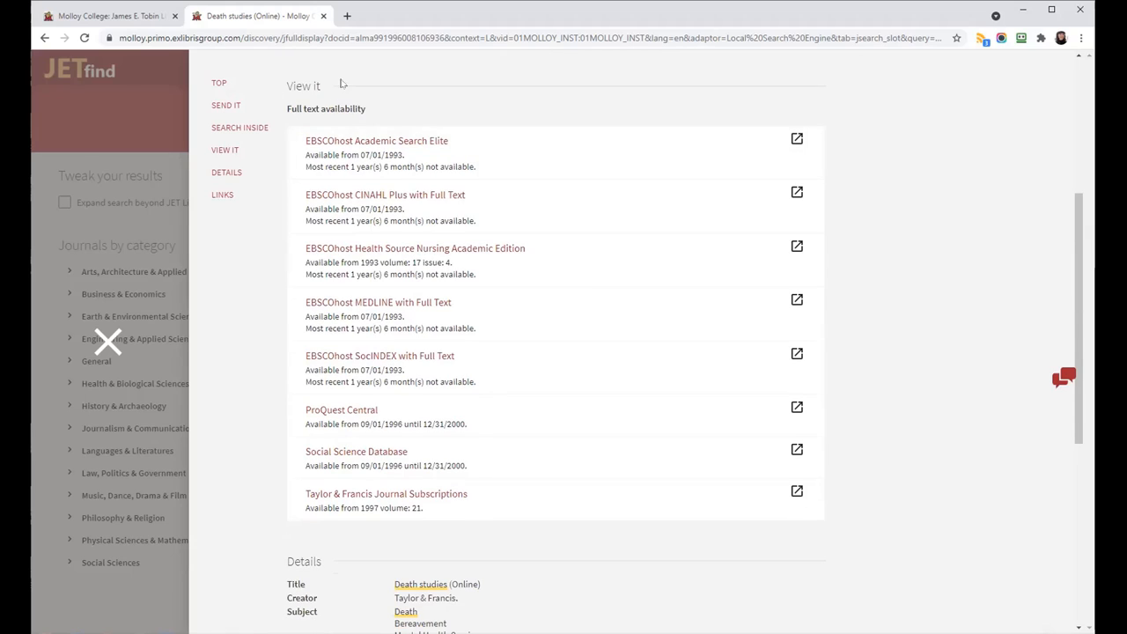
mouse_move(254, 300)
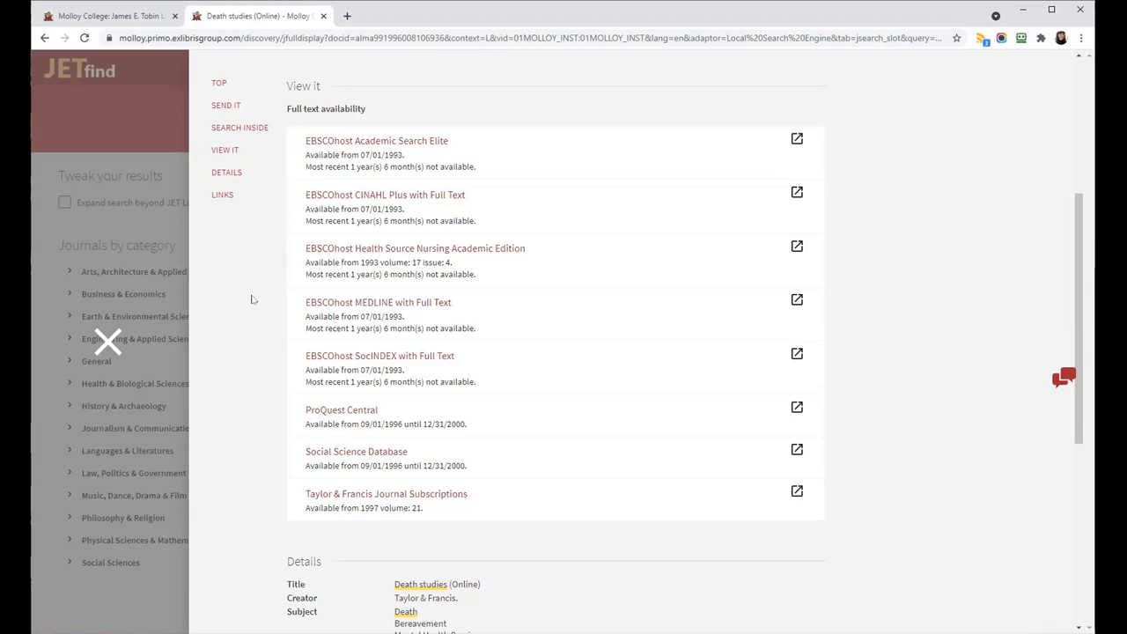
mouse_move(324, 271)
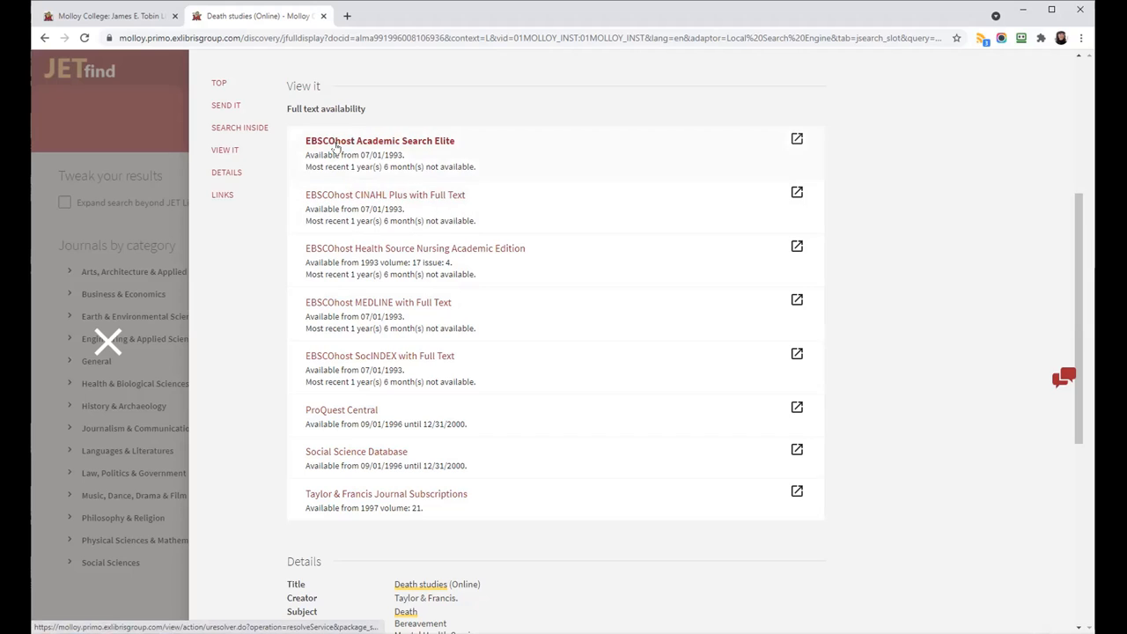
mouse_move(430, 155)
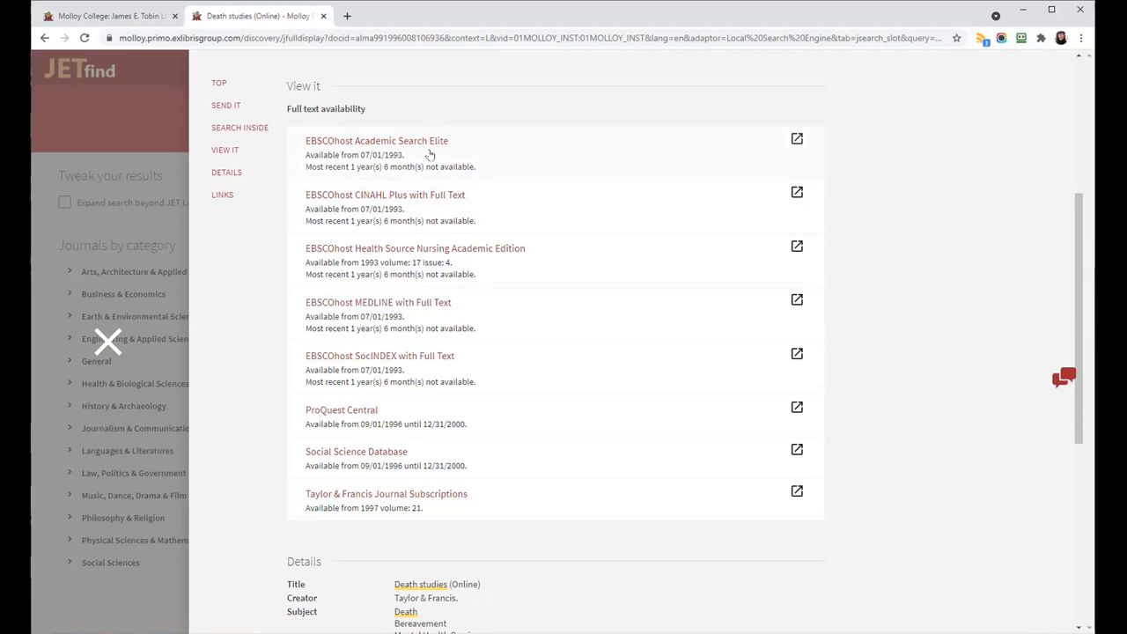
mouse_move(309, 183)
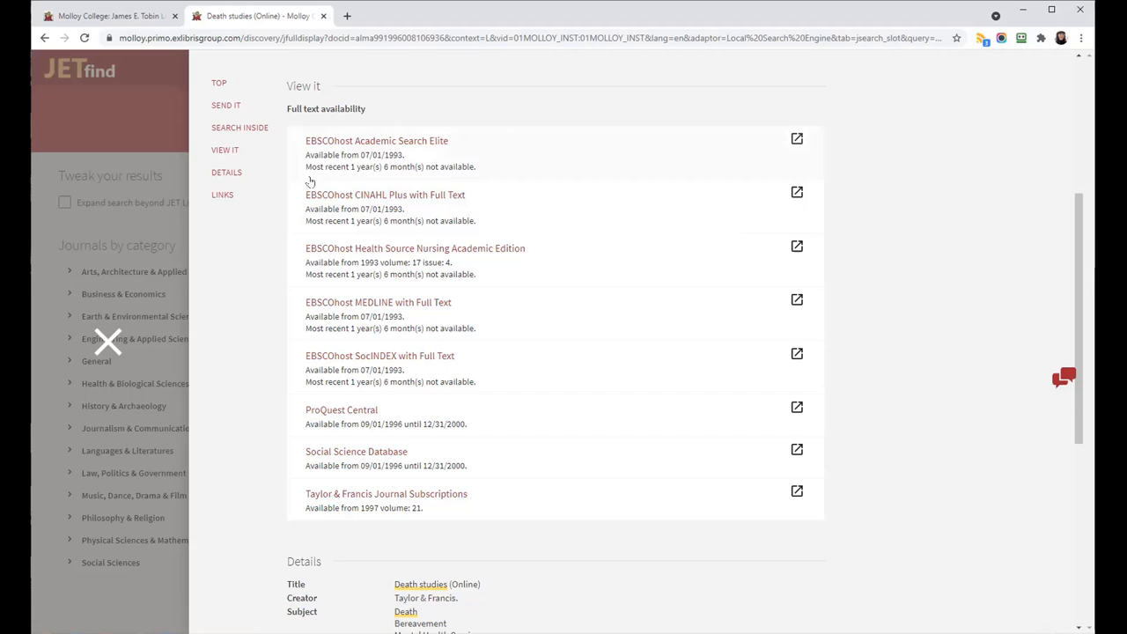
mouse_move(405, 181)
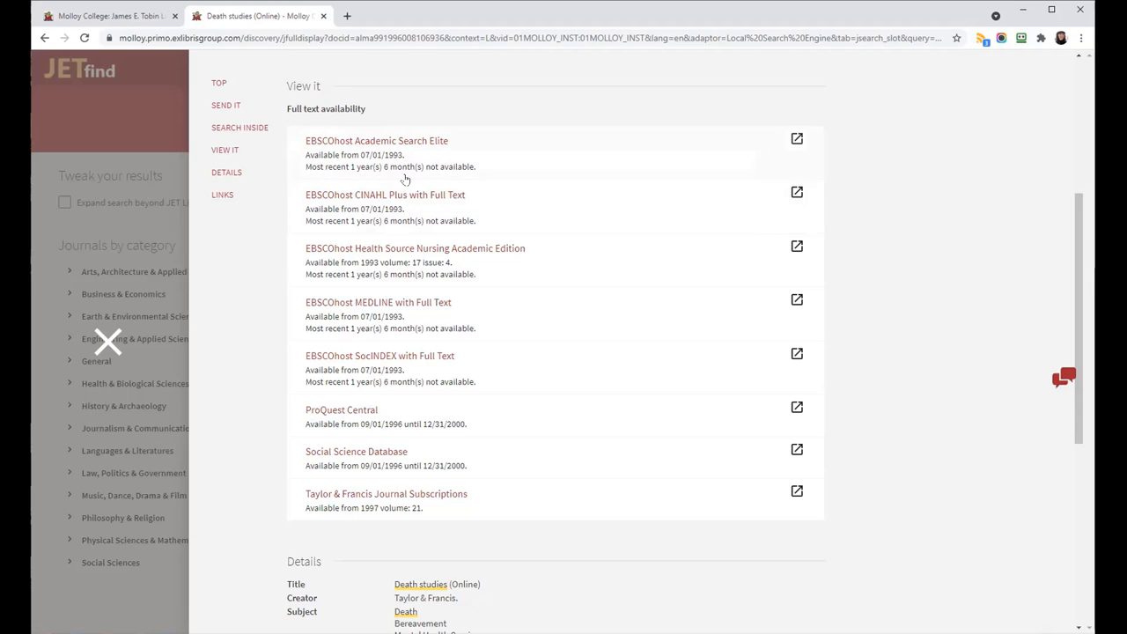
mouse_move(414, 173)
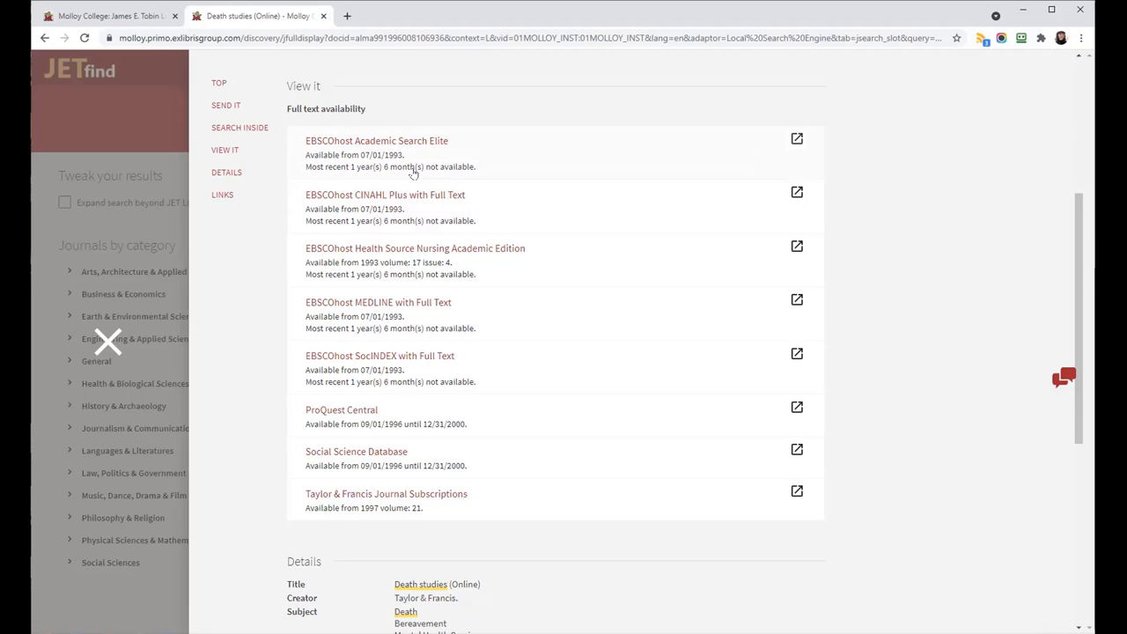
mouse_move(432, 173)
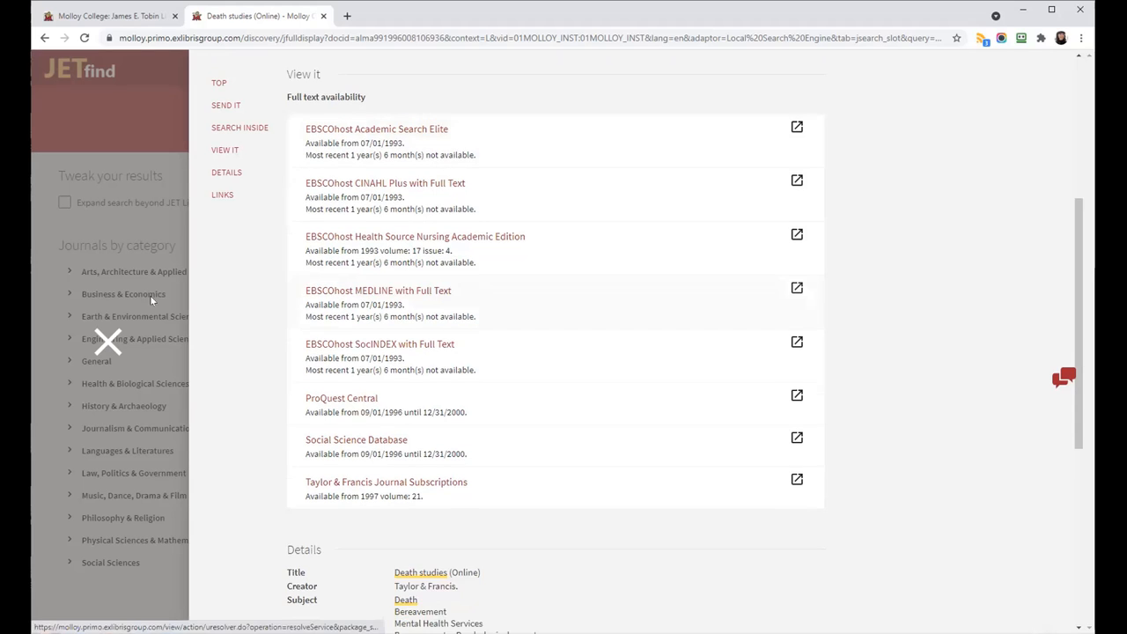
scroll(down, 3)
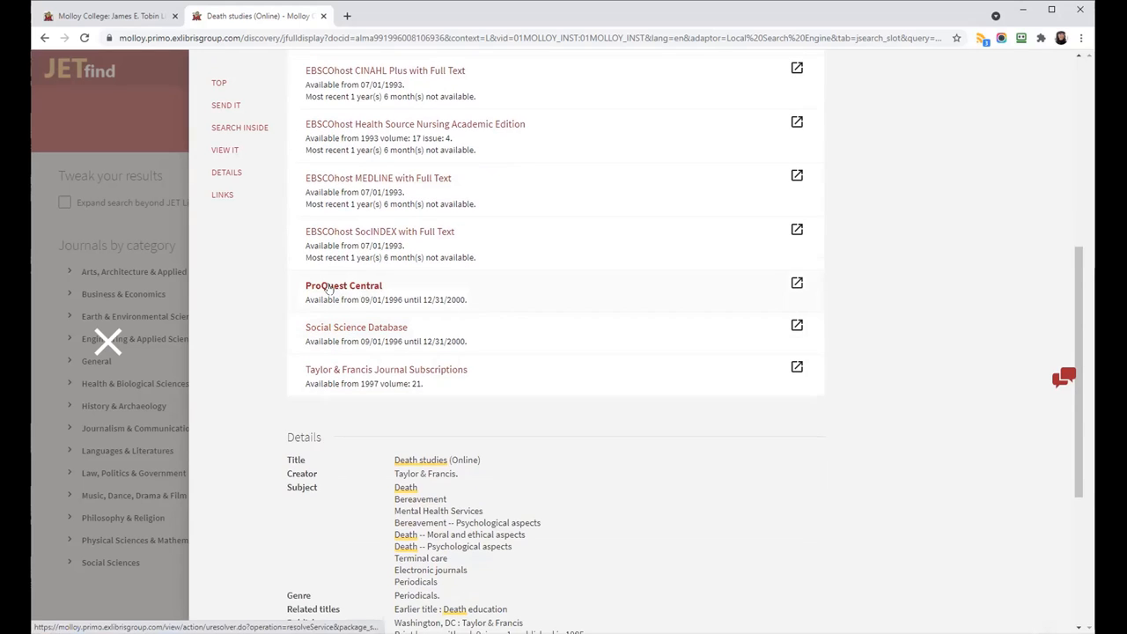
mouse_move(332, 320)
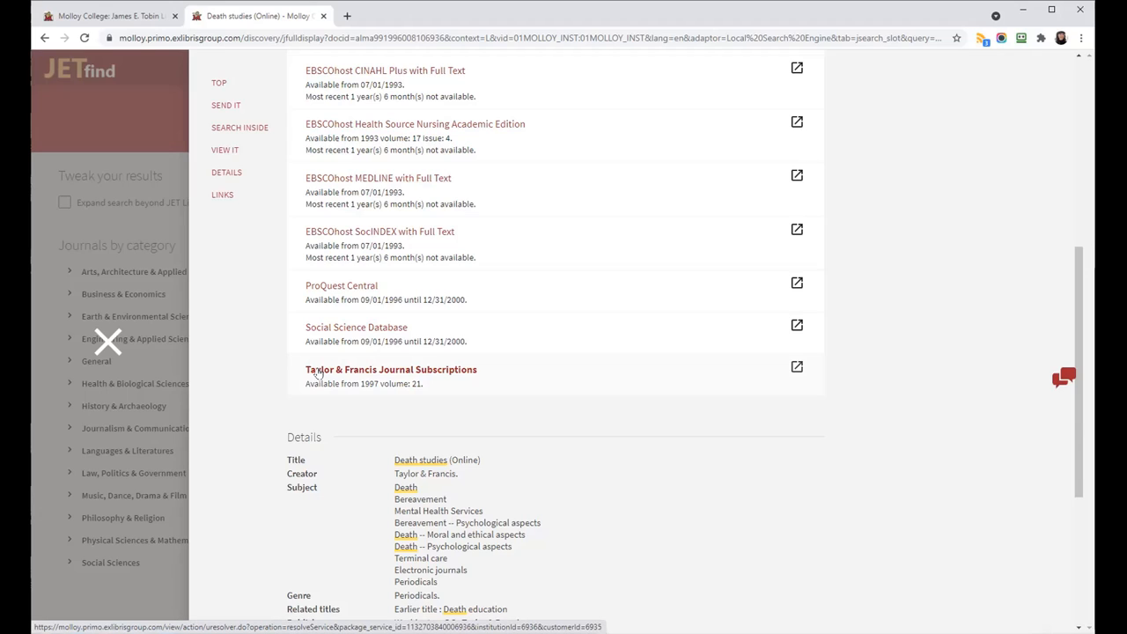
mouse_move(373, 393)
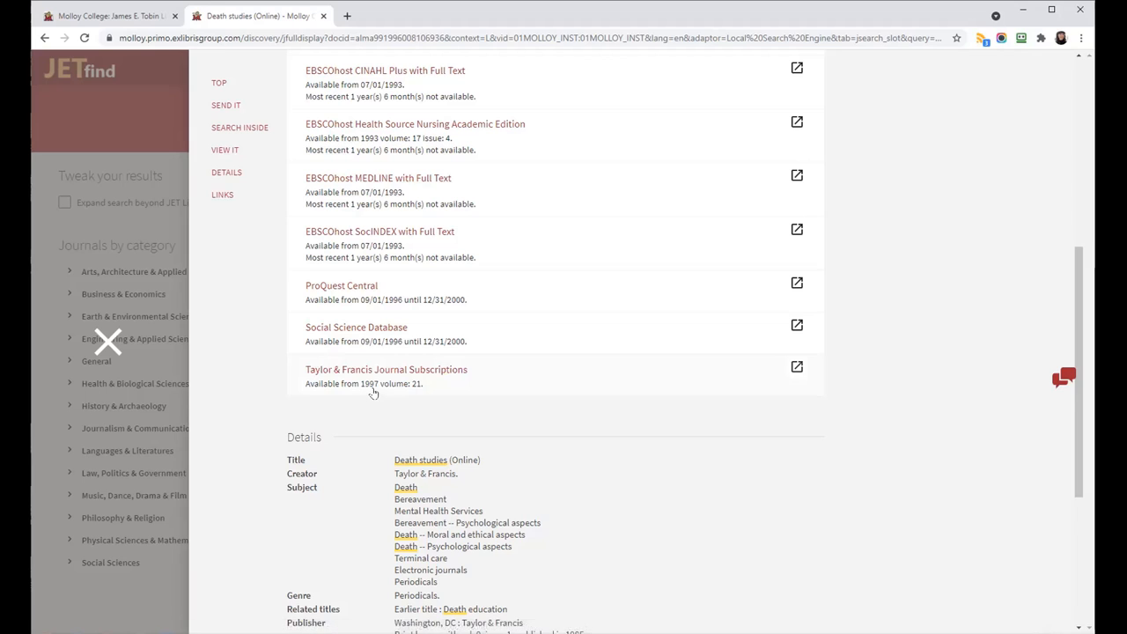
Step: Scroll through the record's subjects, publisher, frequency and ISSNs, then back to the top
scroll(down, 3)
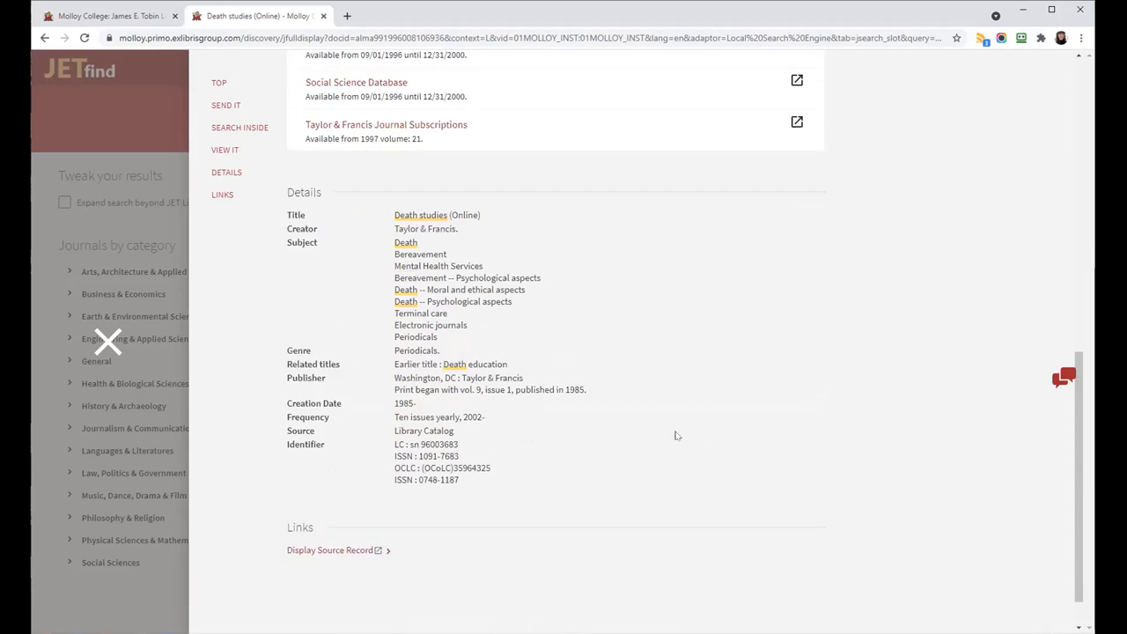
scroll(down, 3)
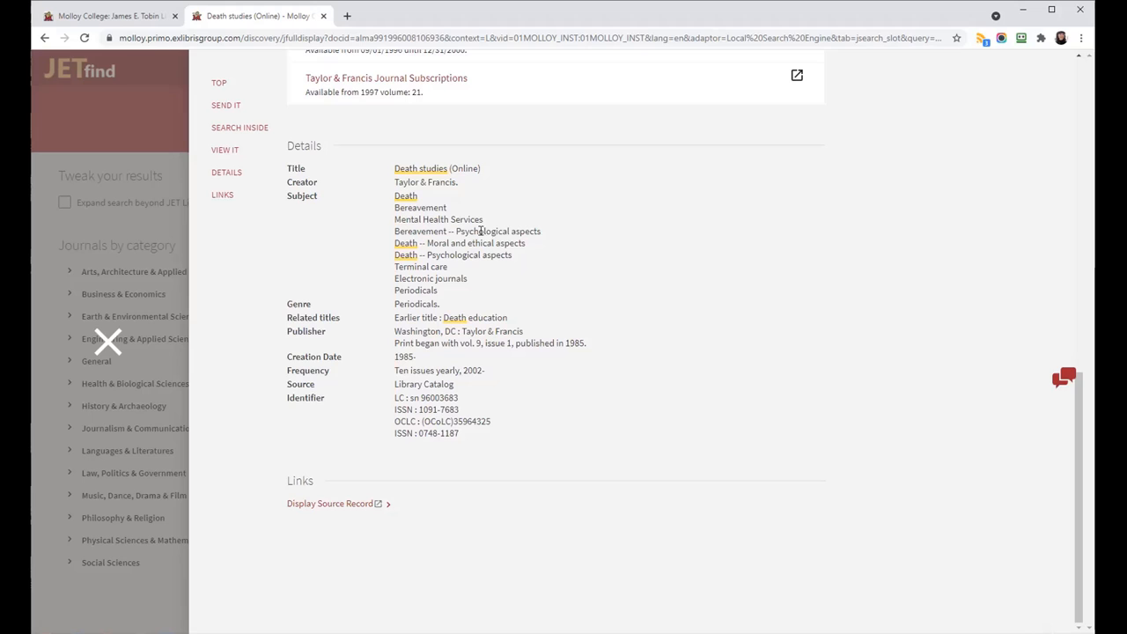
mouse_move(539, 388)
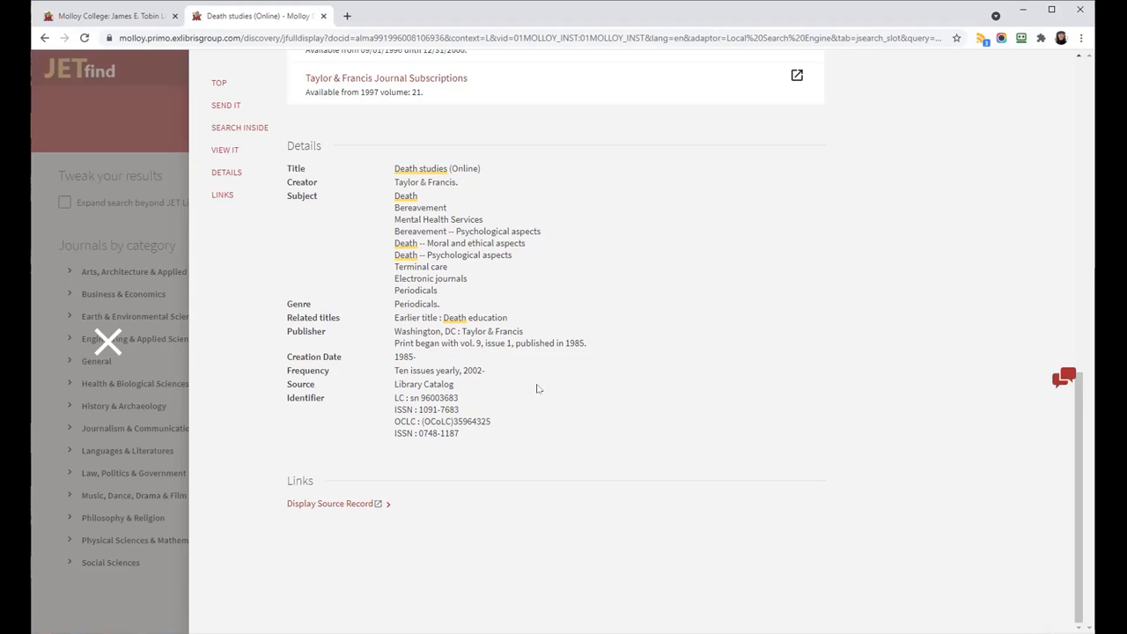
scroll(up, 3)
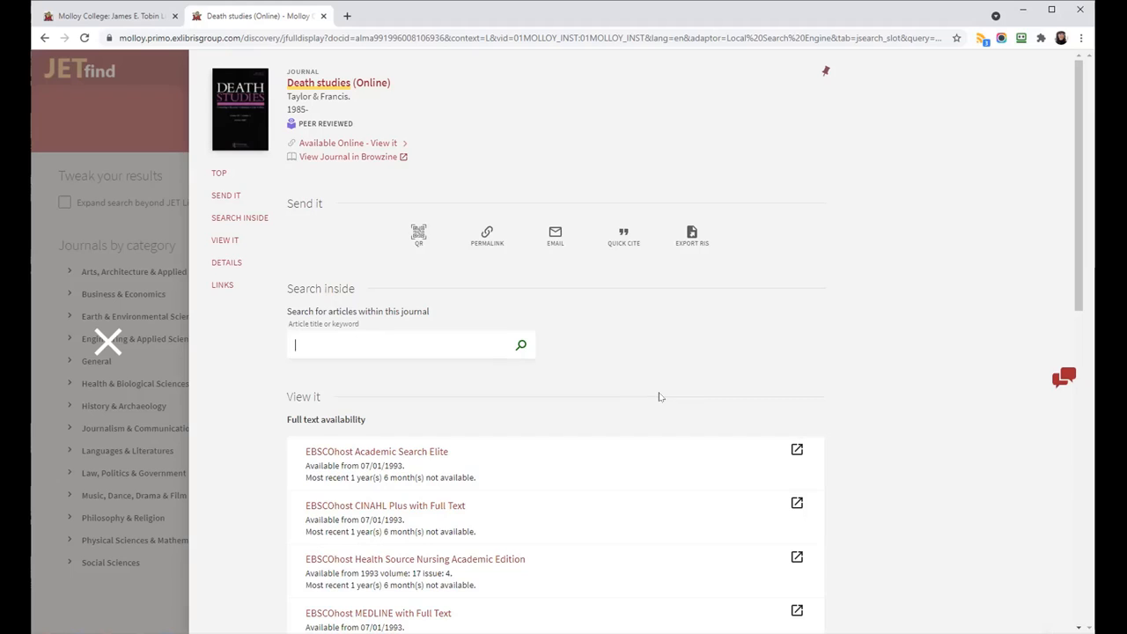
Step: Search inside Death studies for 'meditation', returning 67 results
text(medit)
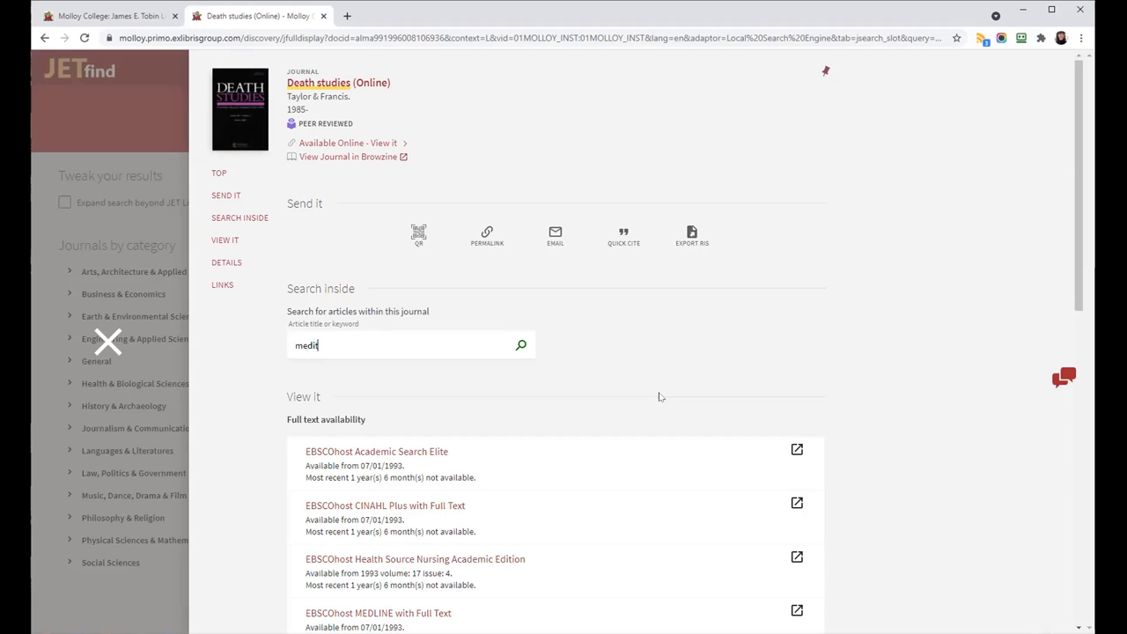
text(ation)
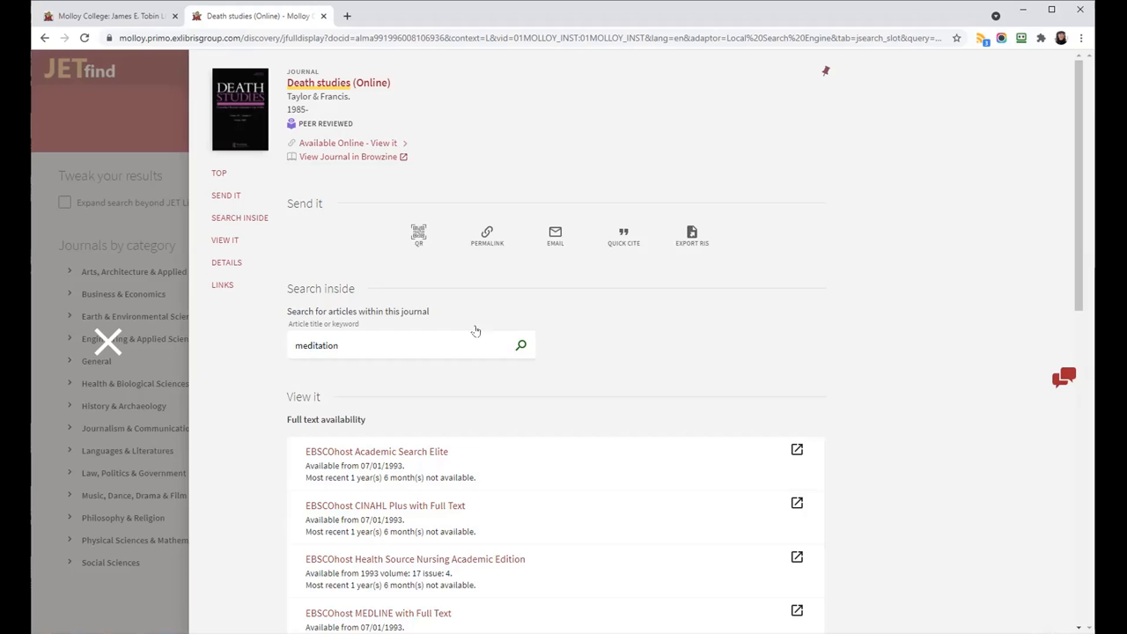
click(521, 344)
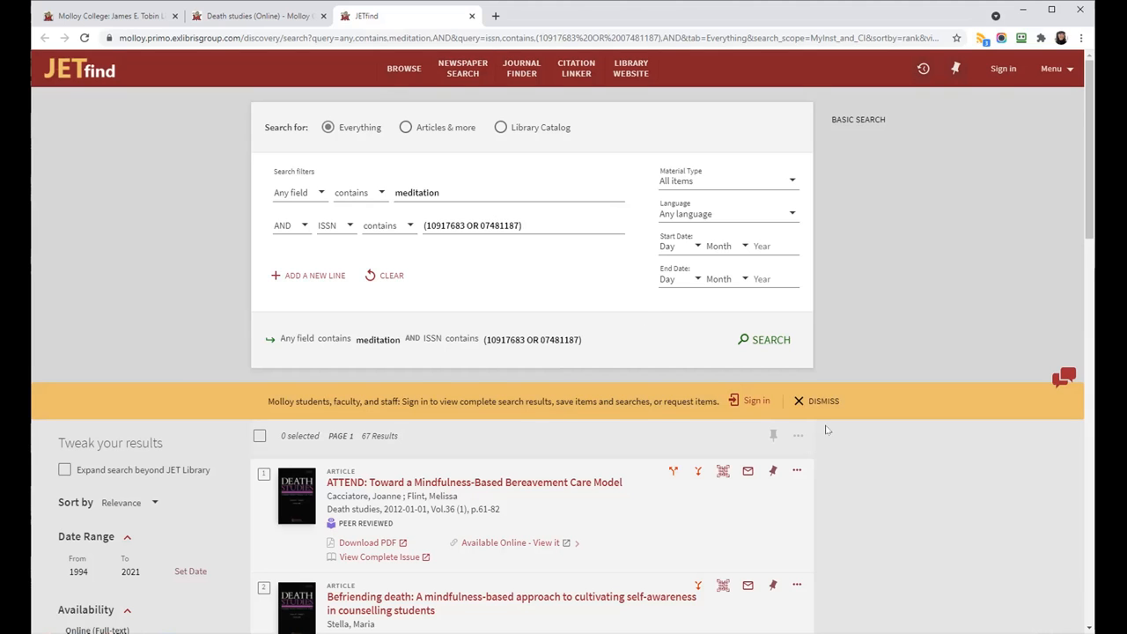
scroll(down, 3)
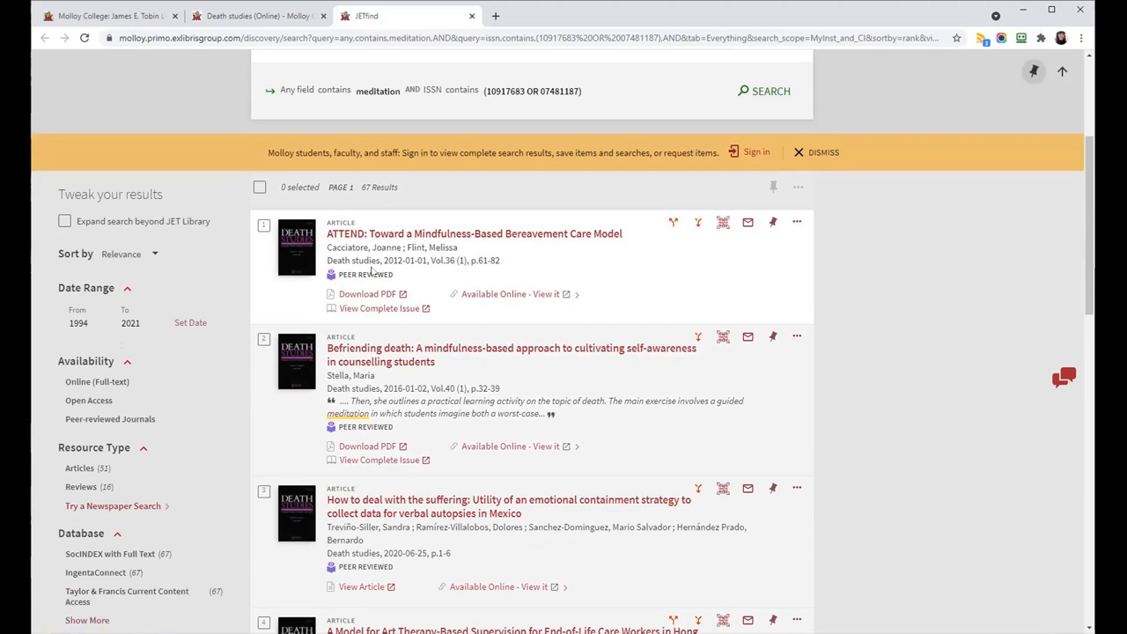
mouse_move(376, 387)
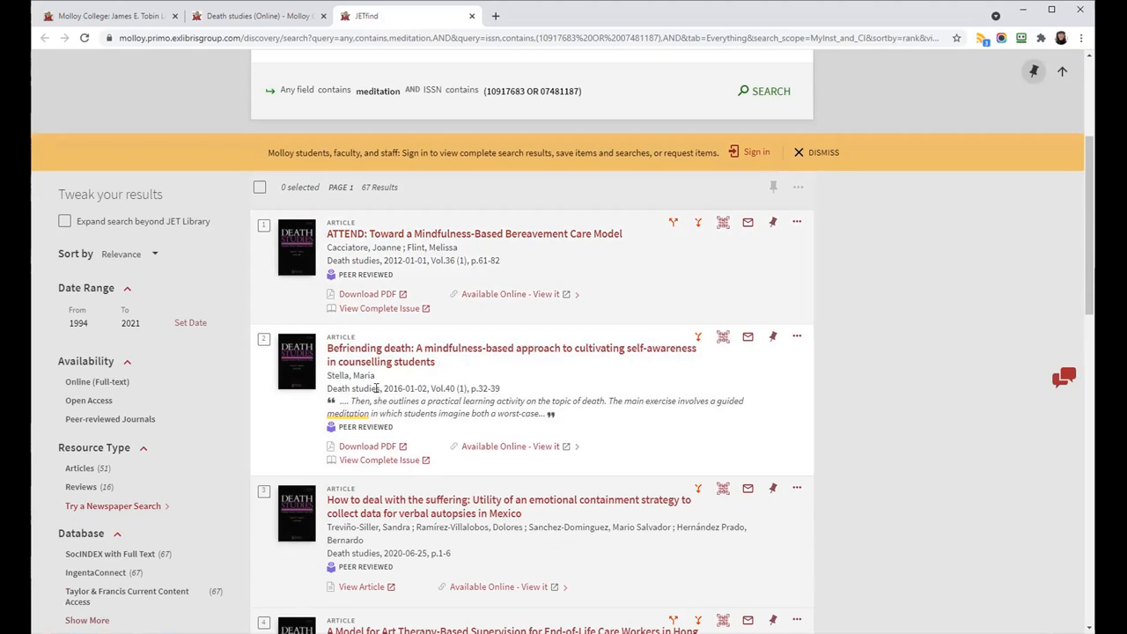
scroll(down, 3)
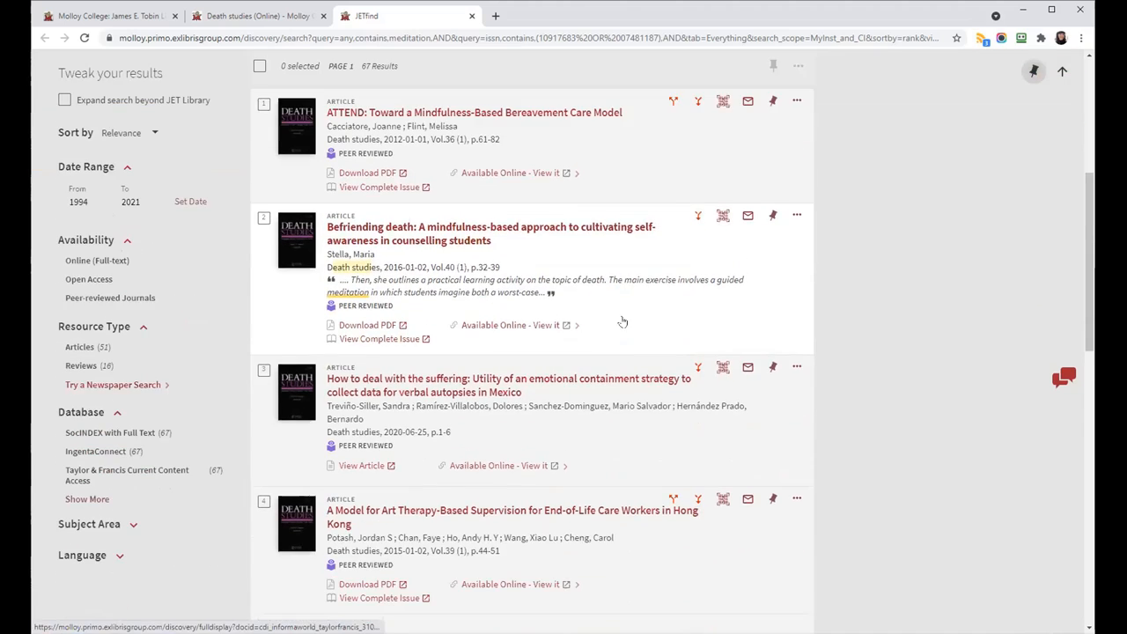
scroll(down, 3)
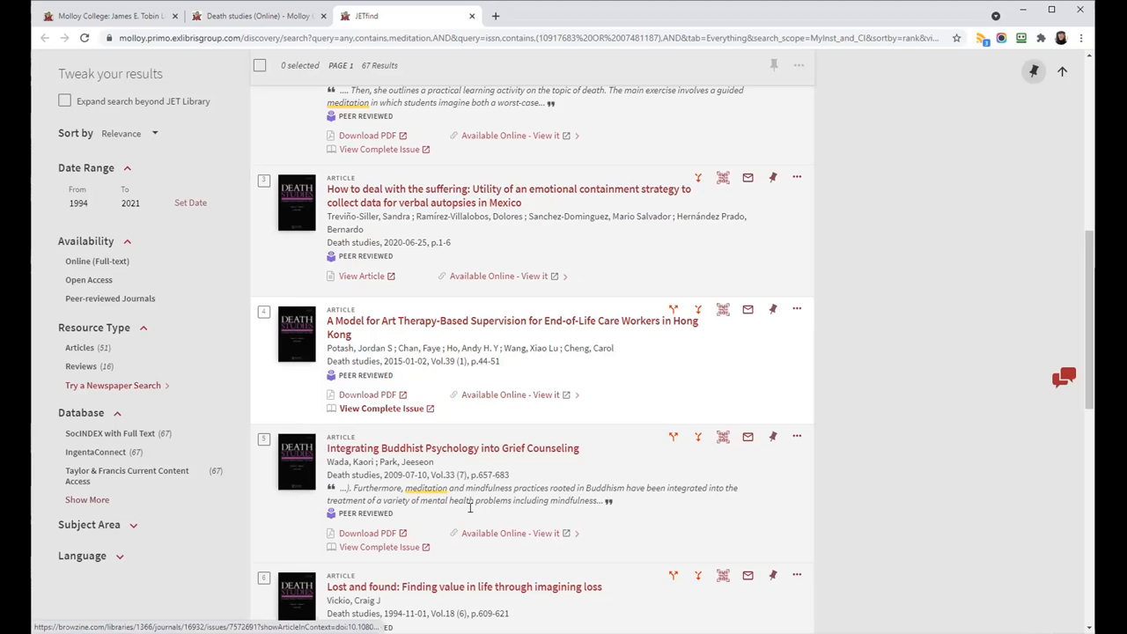
click(511, 327)
text(guilt)
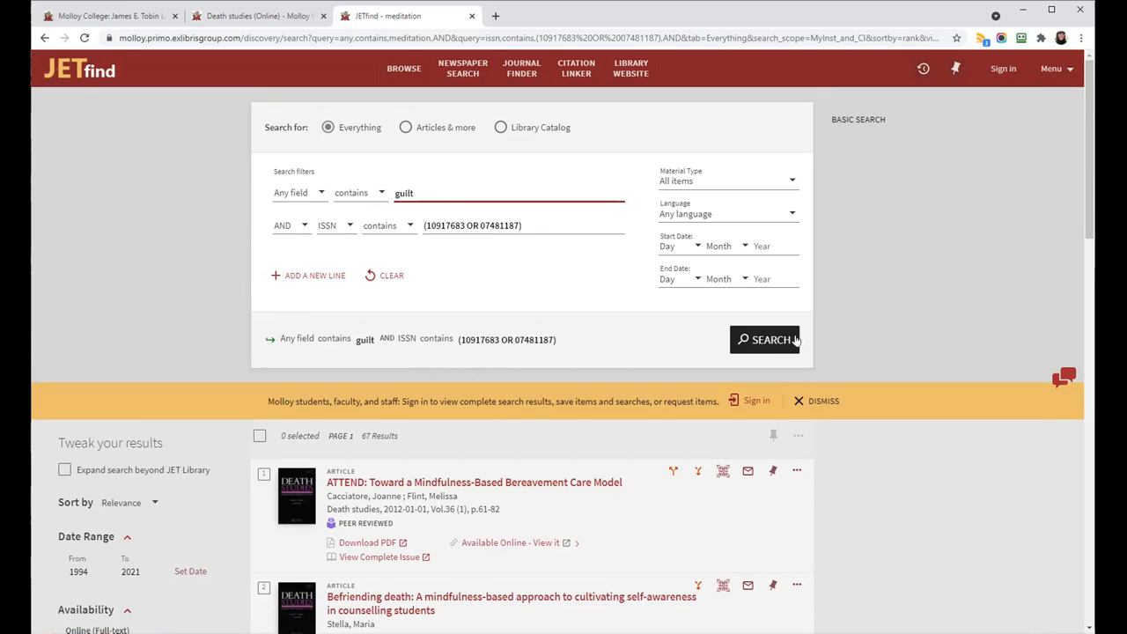
Step: Run the 'guilt' search within Death studies, returning 452 results
click(765, 339)
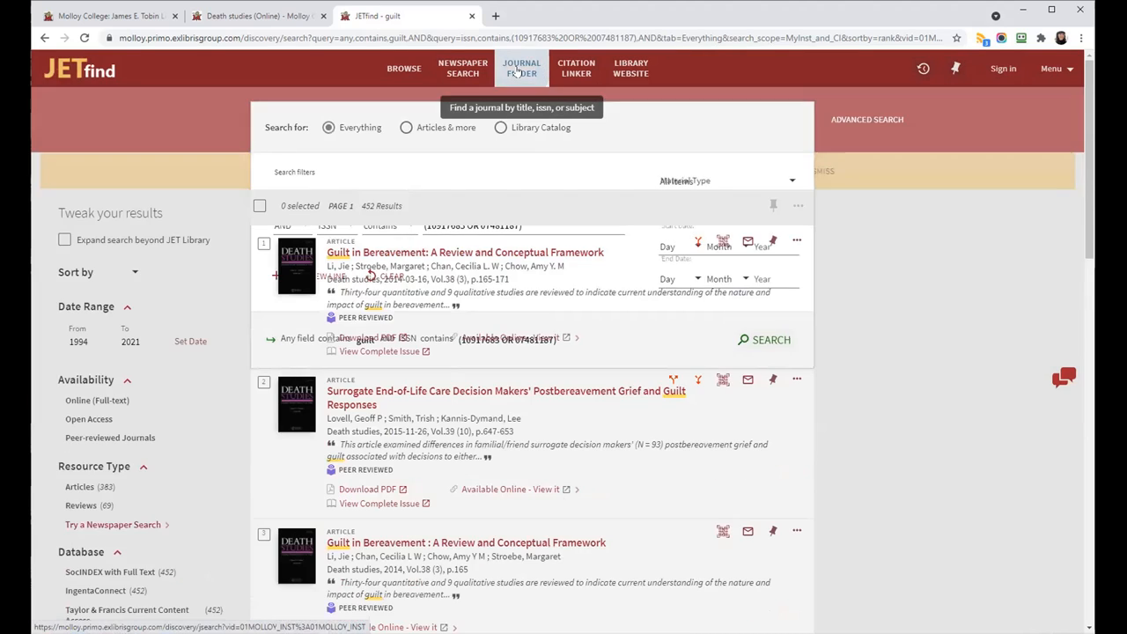
Step: Return to the Journal Finder page from the top navigation bar
click(522, 68)
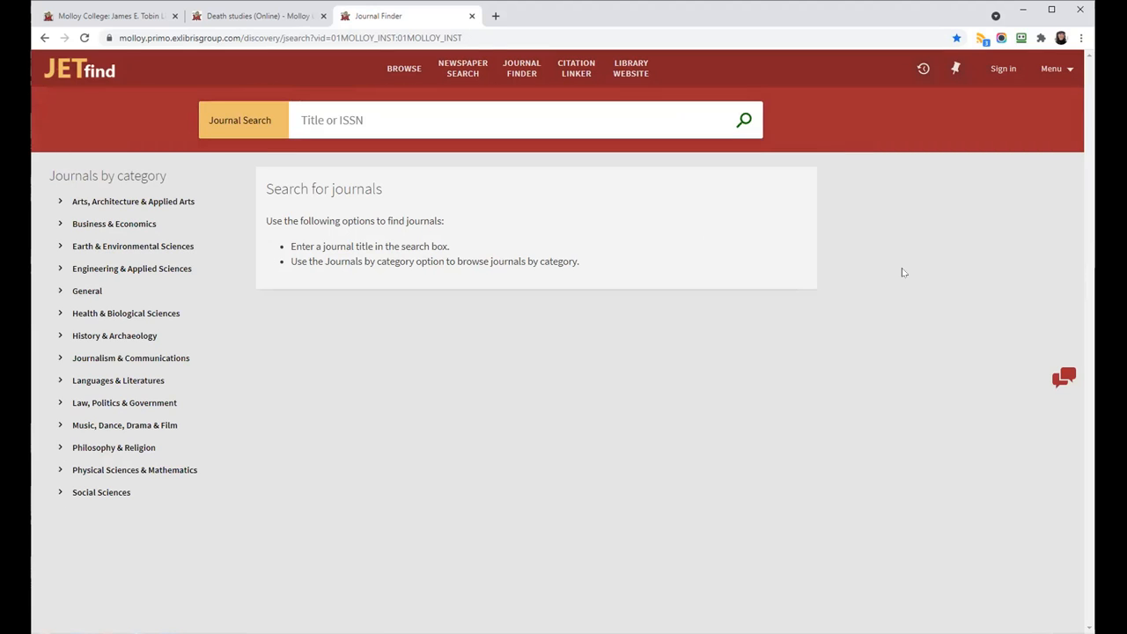
mouse_move(759, 243)
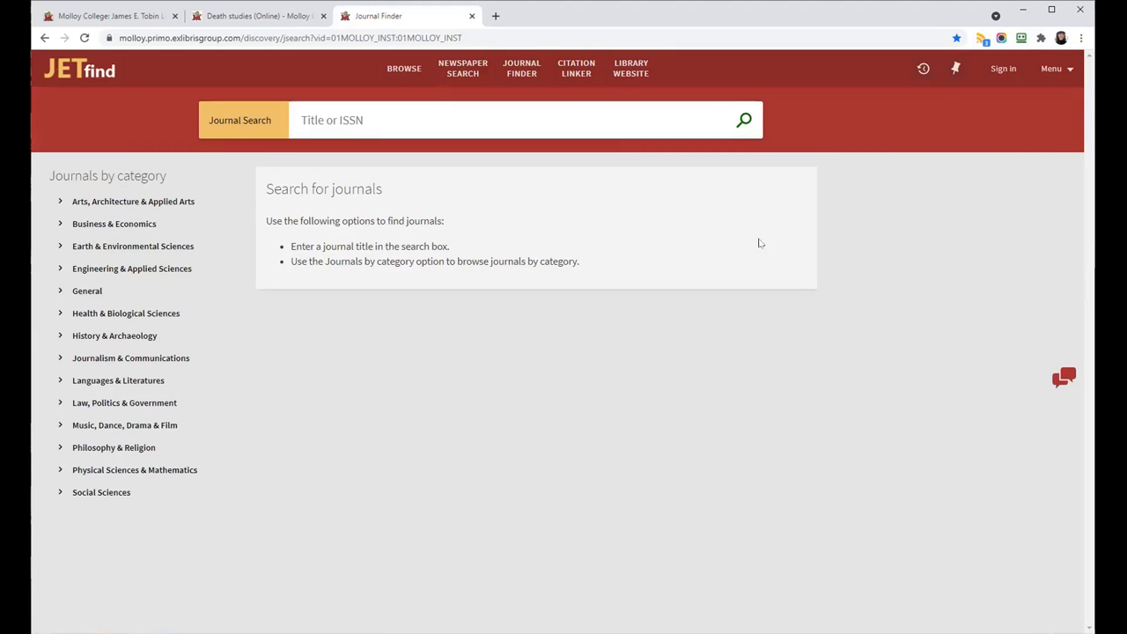